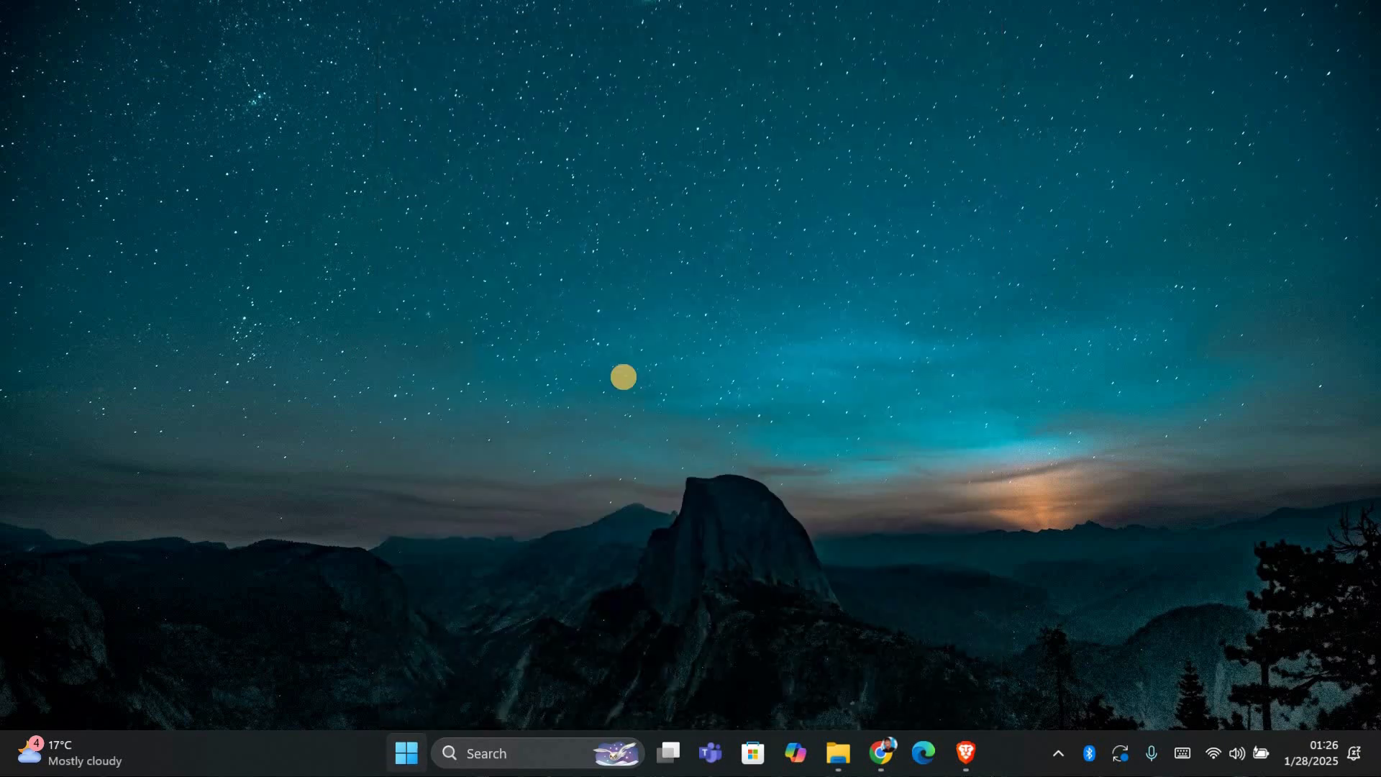
Open the Accessibility Keyboard settings page, where Sticky, Filter and Toggle keys are off.
left_click(537, 753)
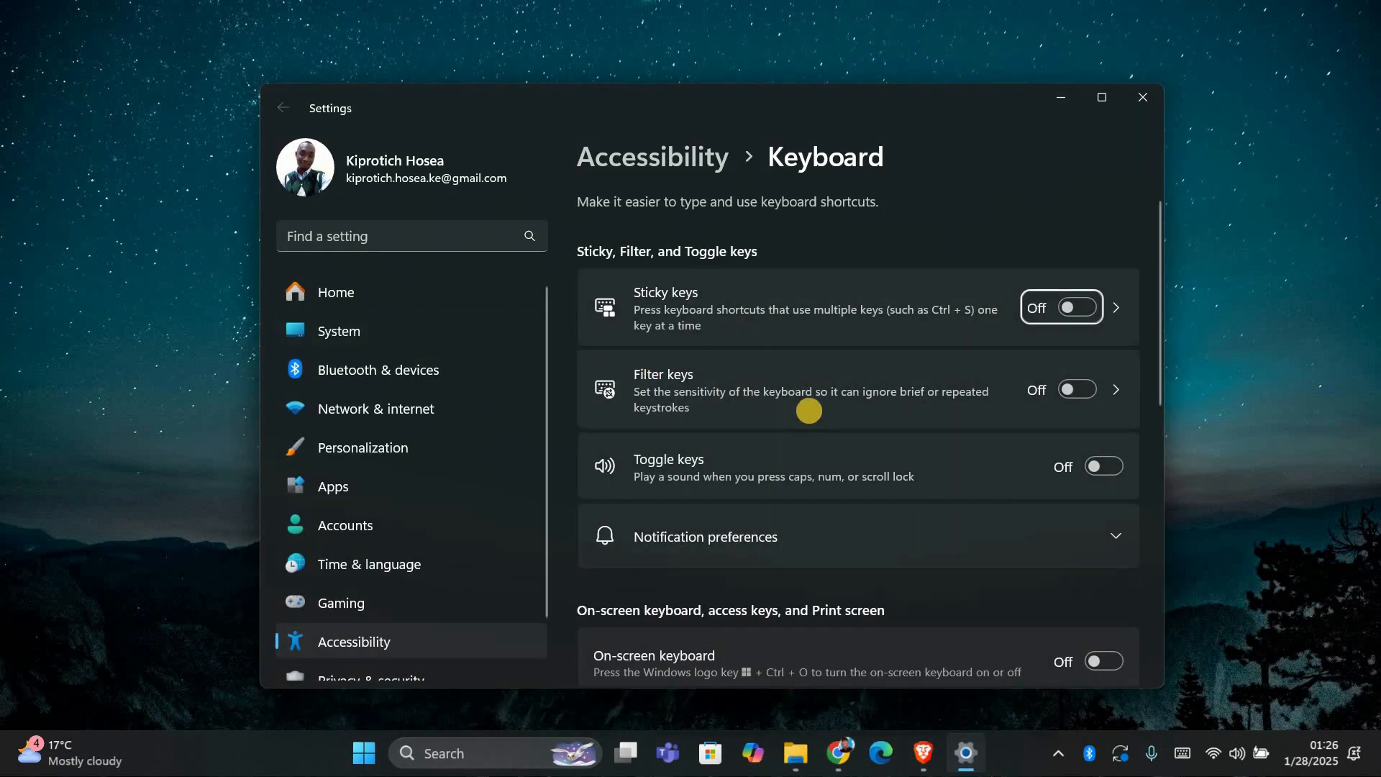
scroll("down", 3)
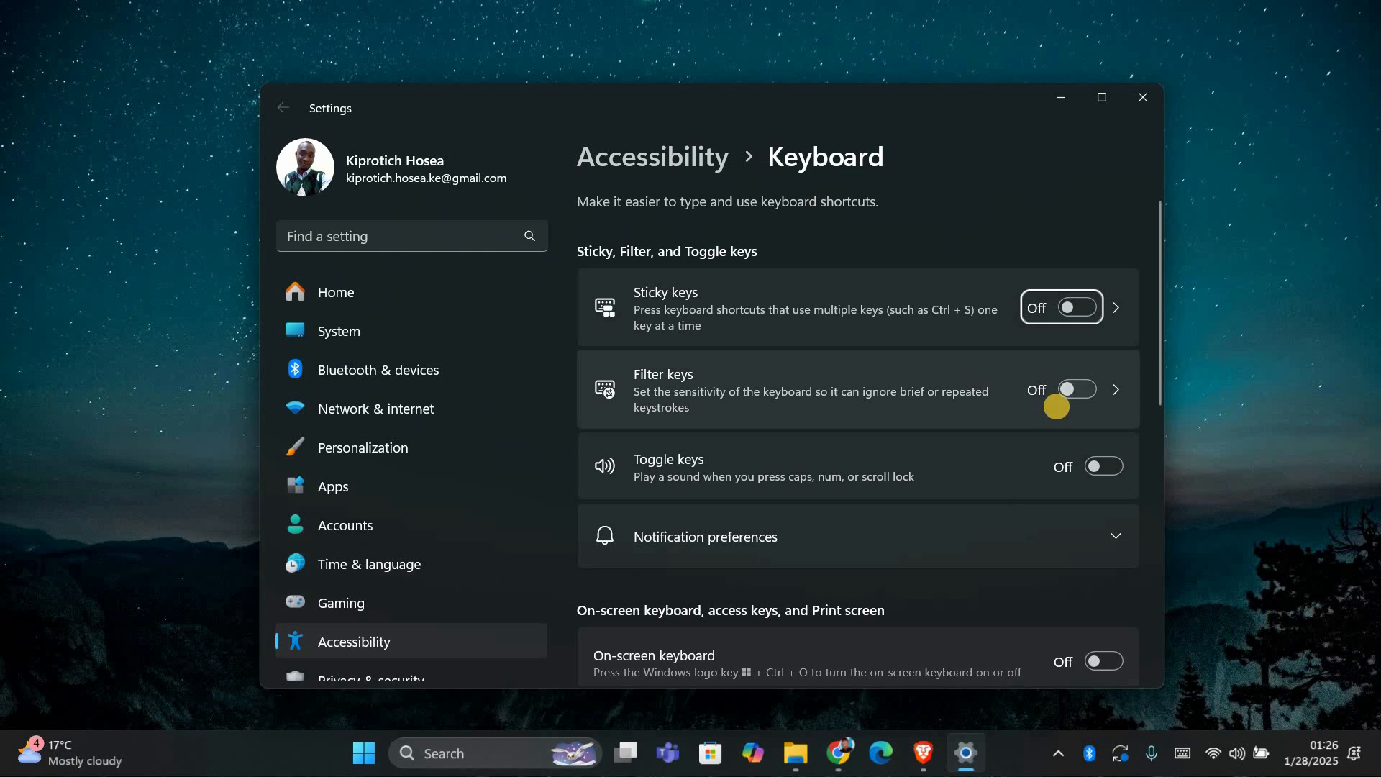
scroll("down", 3)
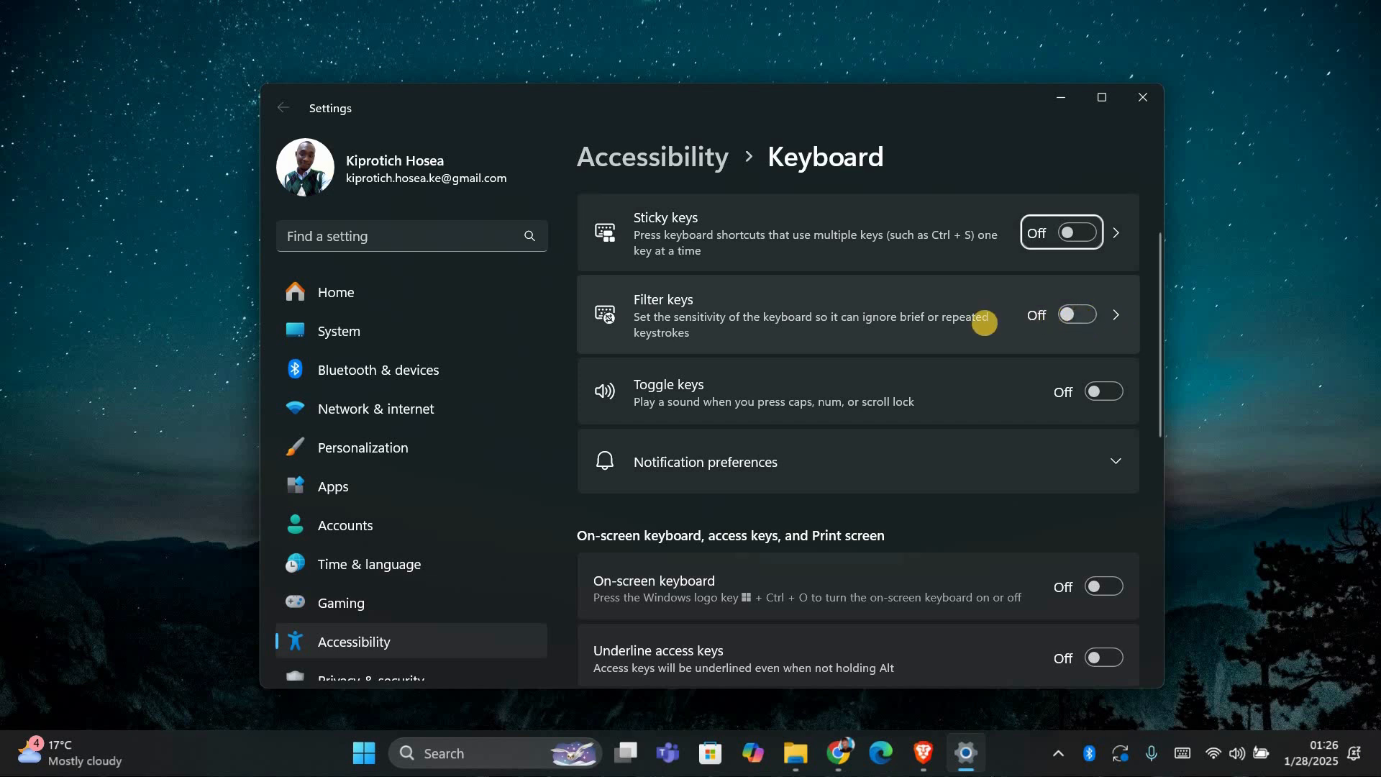
mouse_move(482, 239)
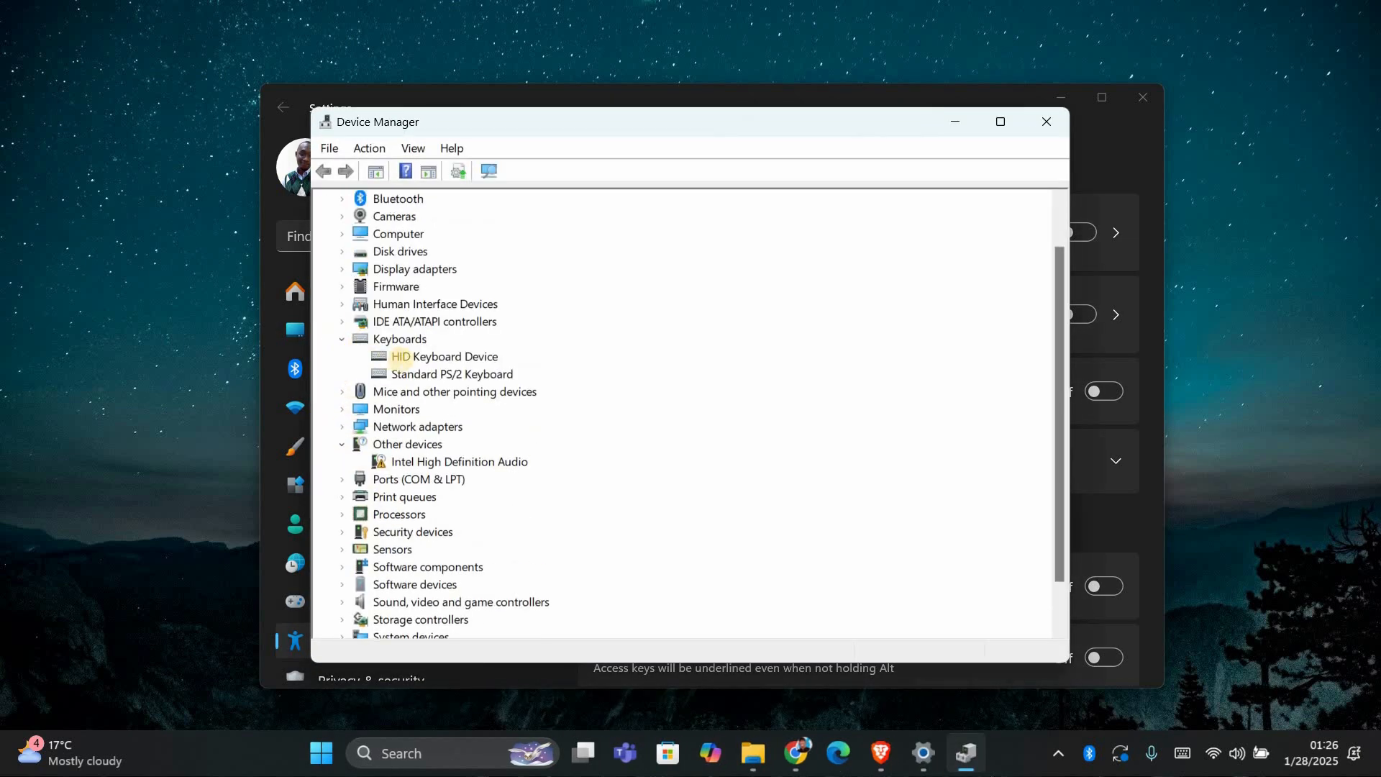
Run Update driver on HID Keyboard Device; the best driver is already installed.
right_click(455, 356)
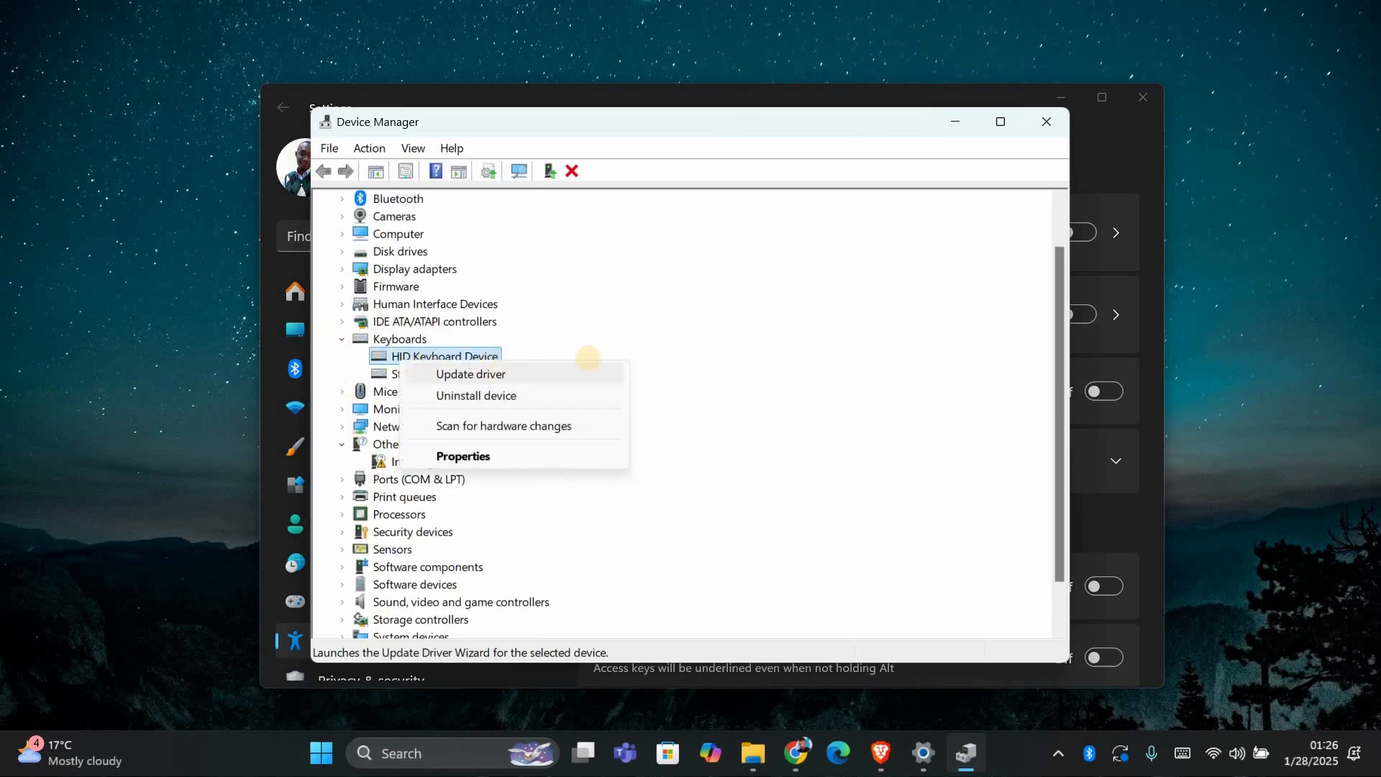
left_click(471, 373)
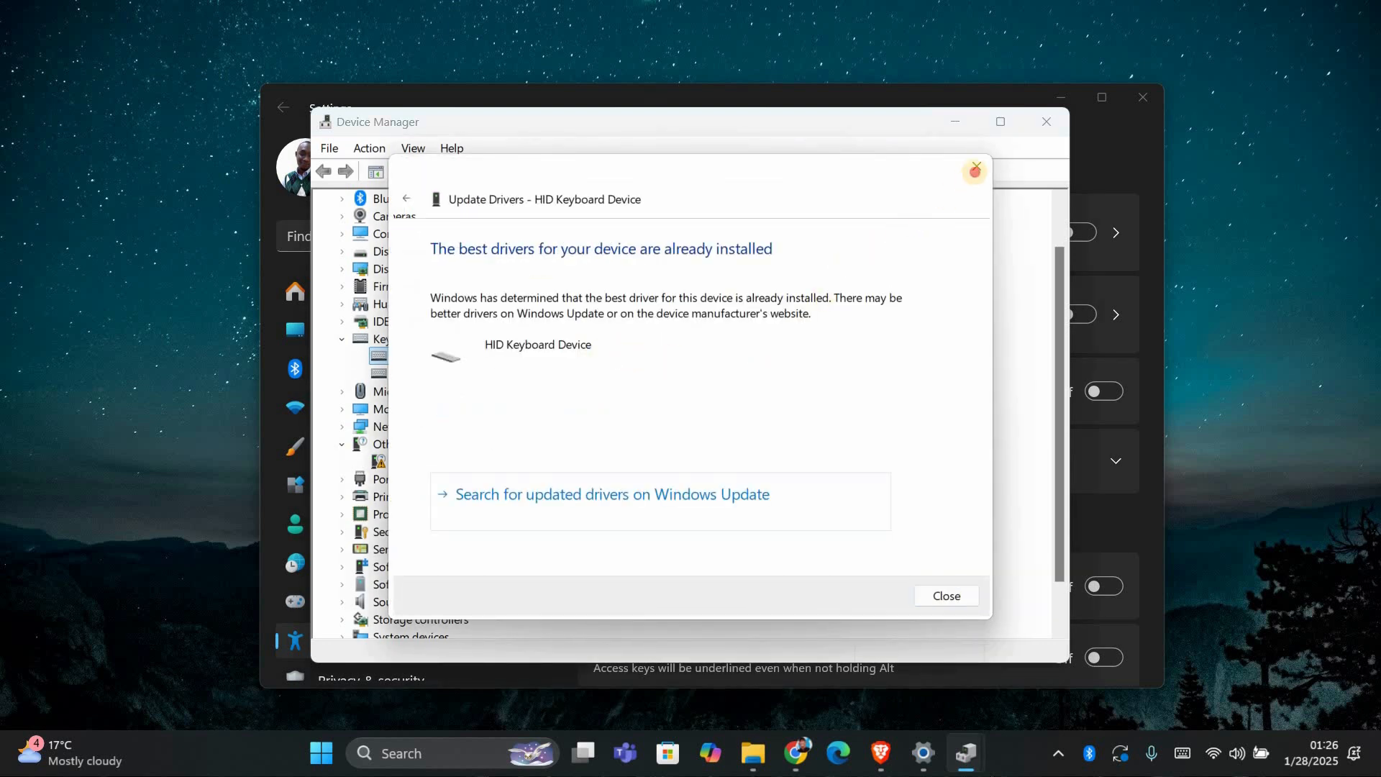
left_click(945, 596)
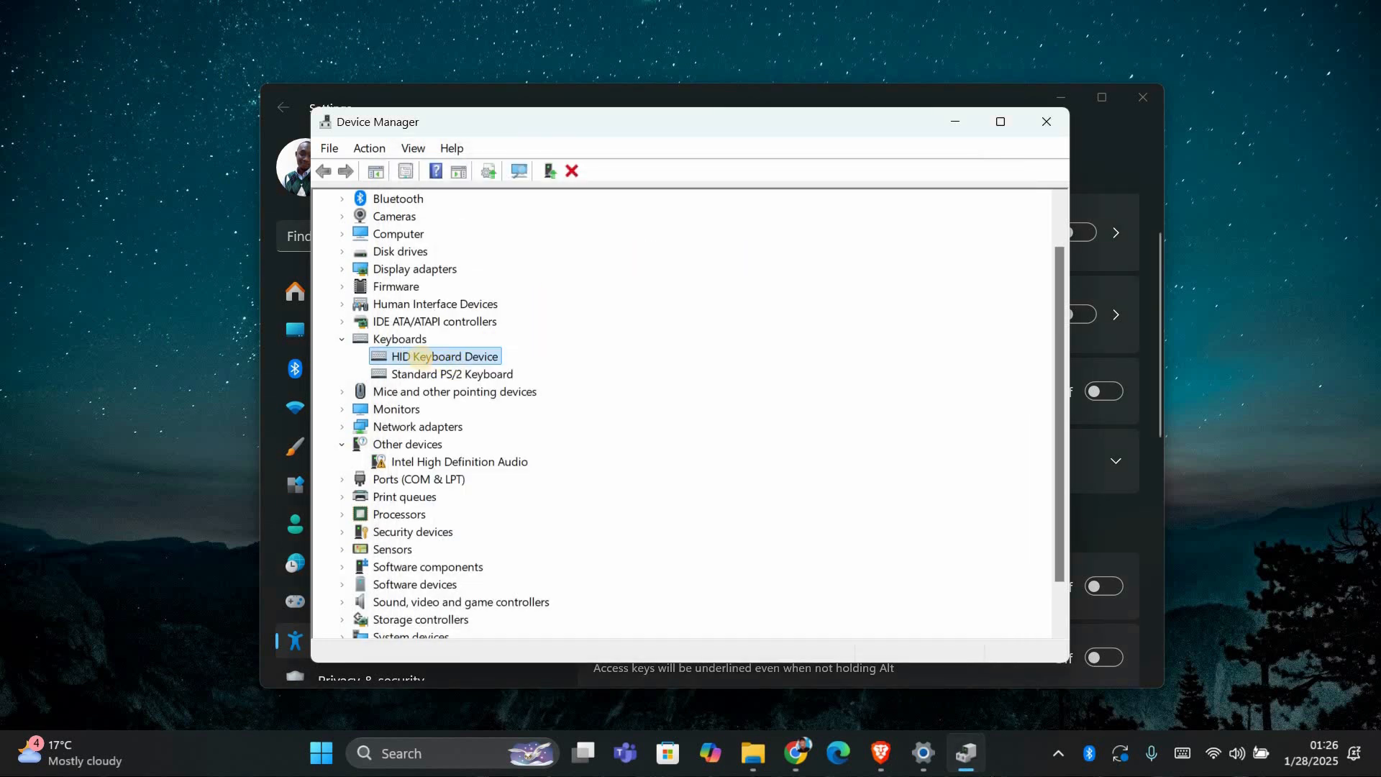
right_click(439, 356)
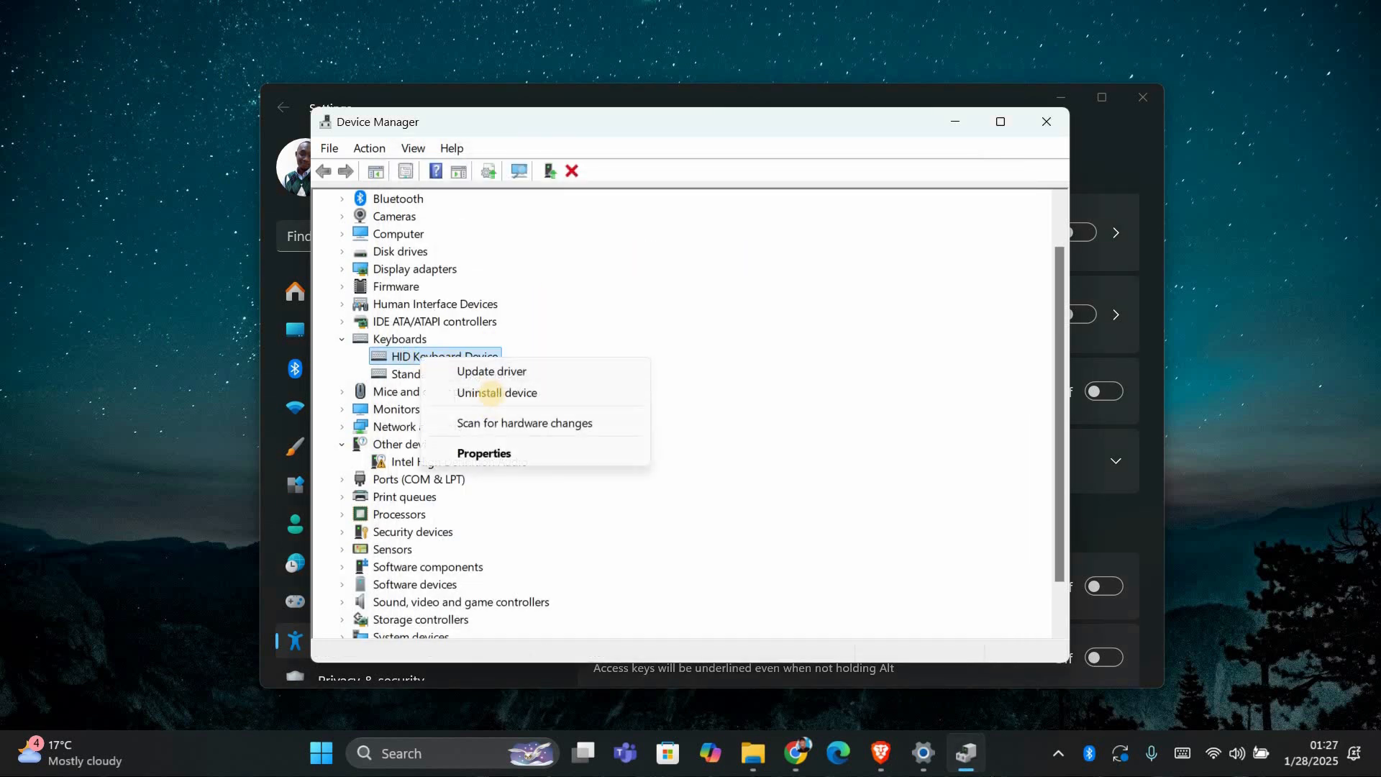
Dismiss the device menu and close Device Manager and the keyboard Settings window.
left_click(651, 368)
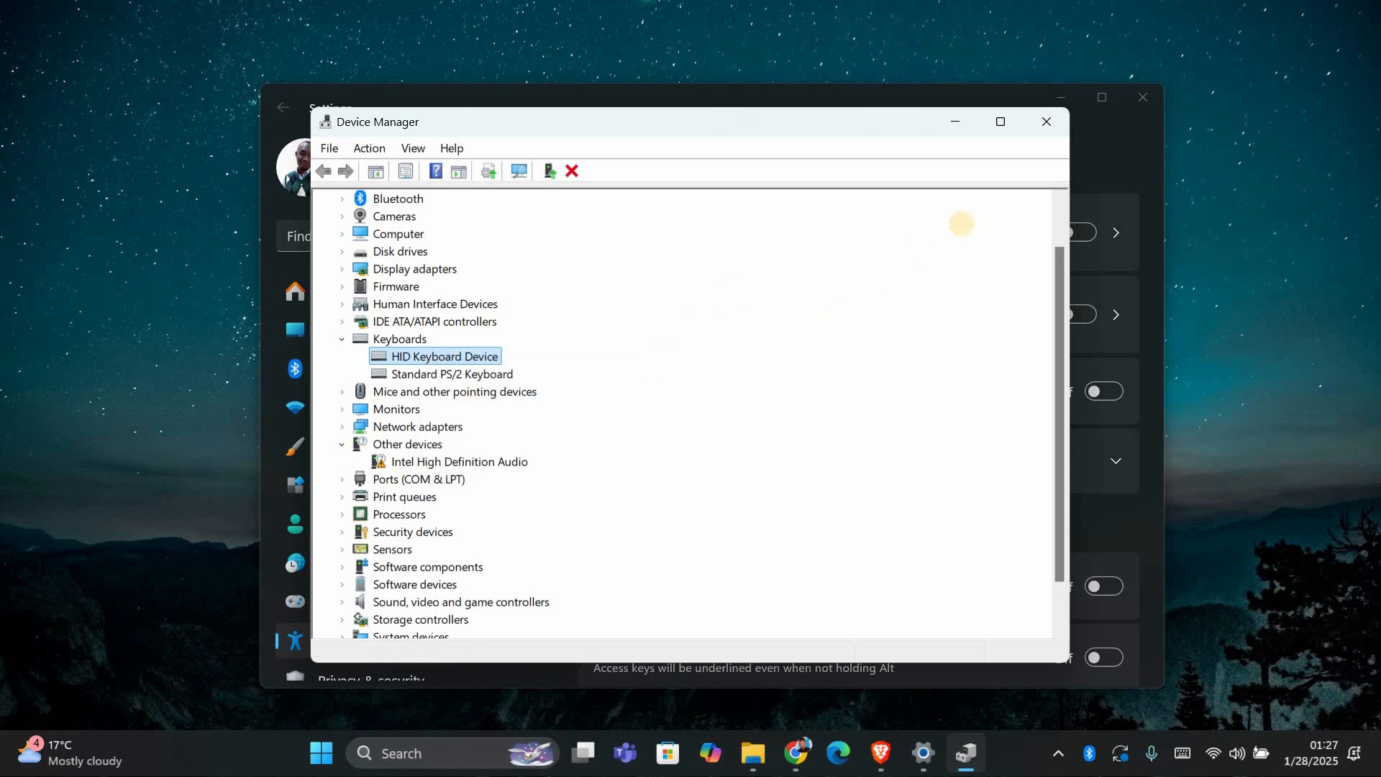
mouse_move(1039, 139)
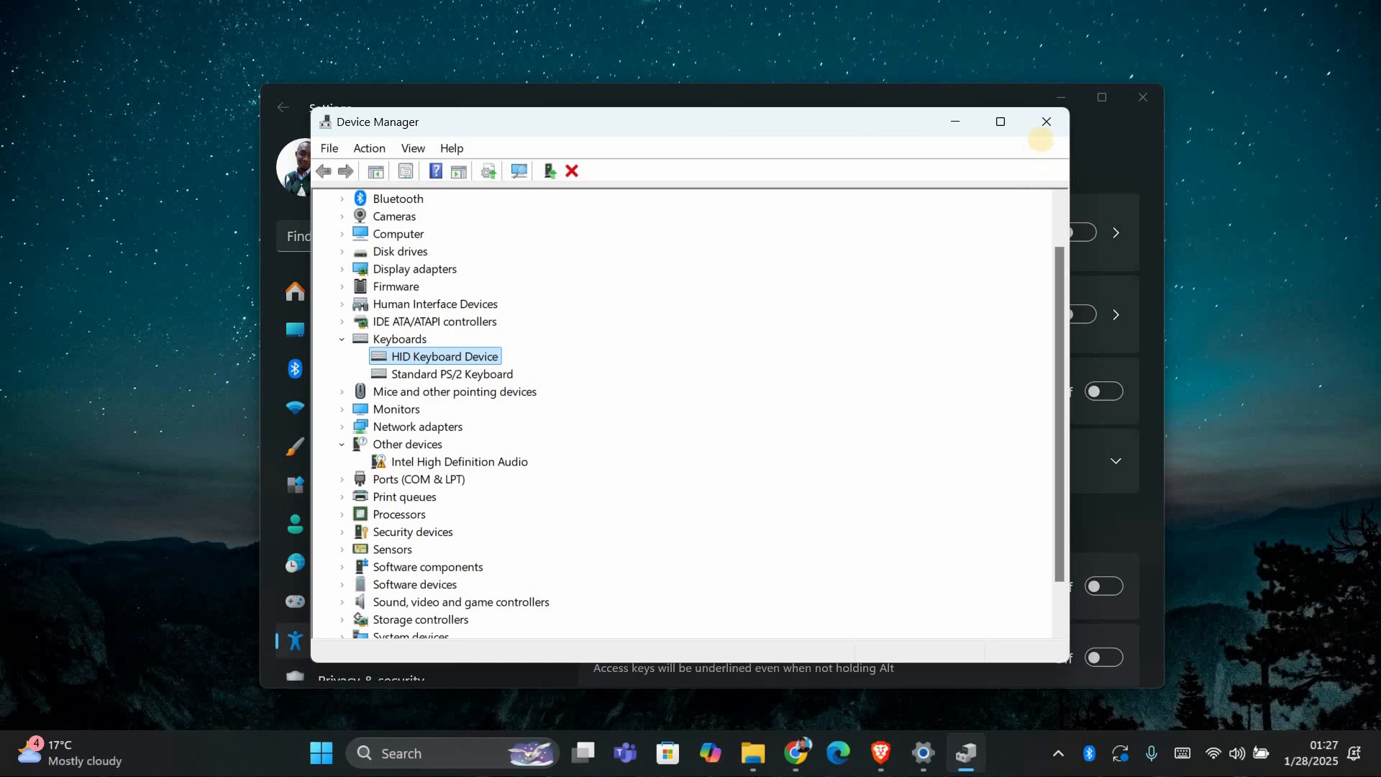
left_click(1047, 122)
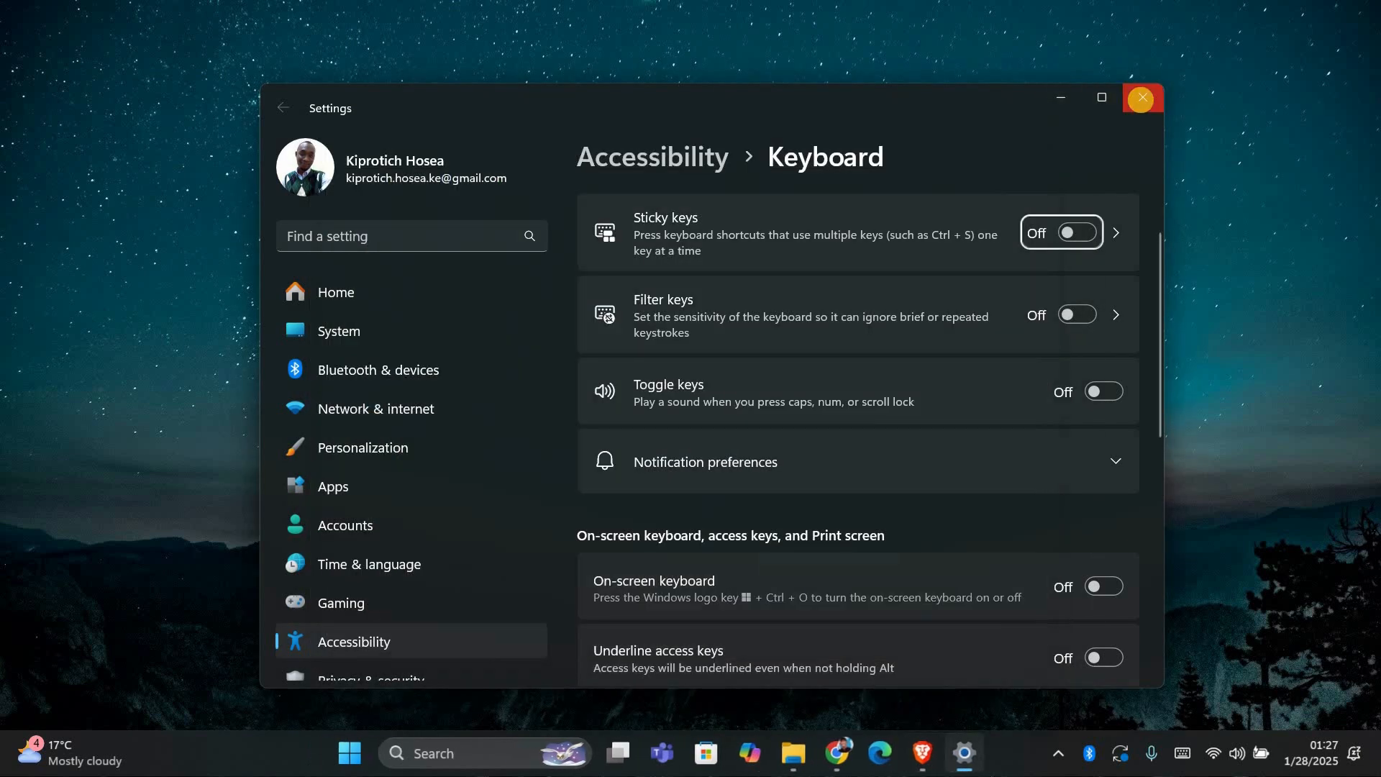
left_click(1140, 98)
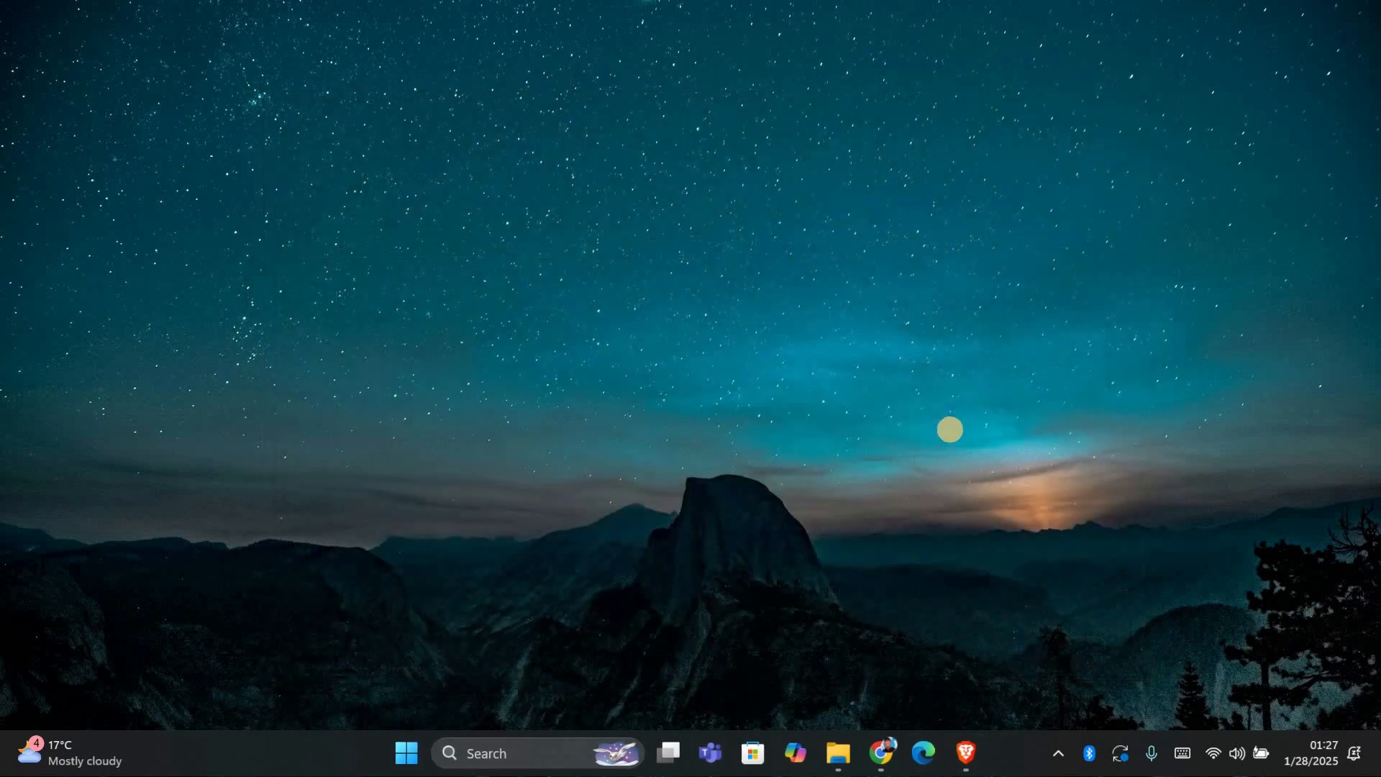